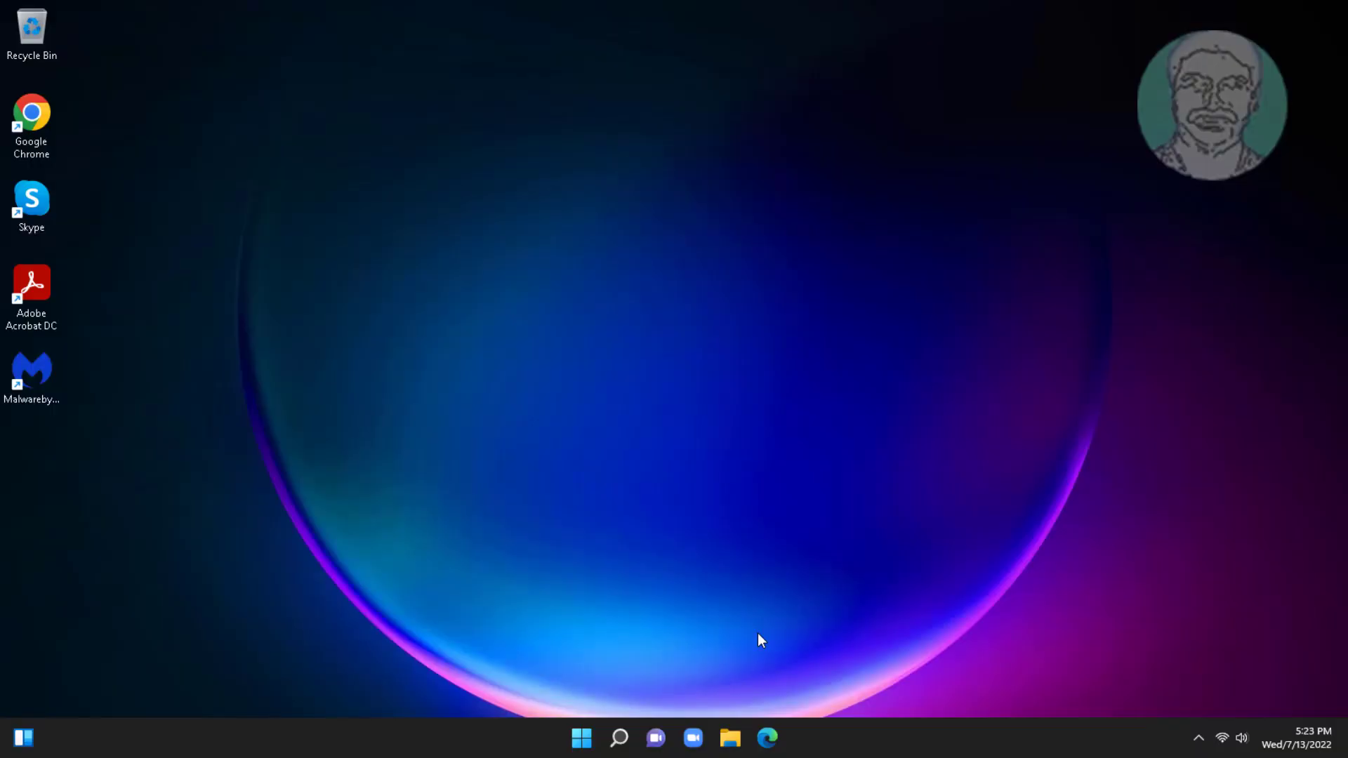
Step: Launch Network Connections from Windows Search using the ncpa.cpl command
{"action": "left_click", "coordinate": [618, 737]}
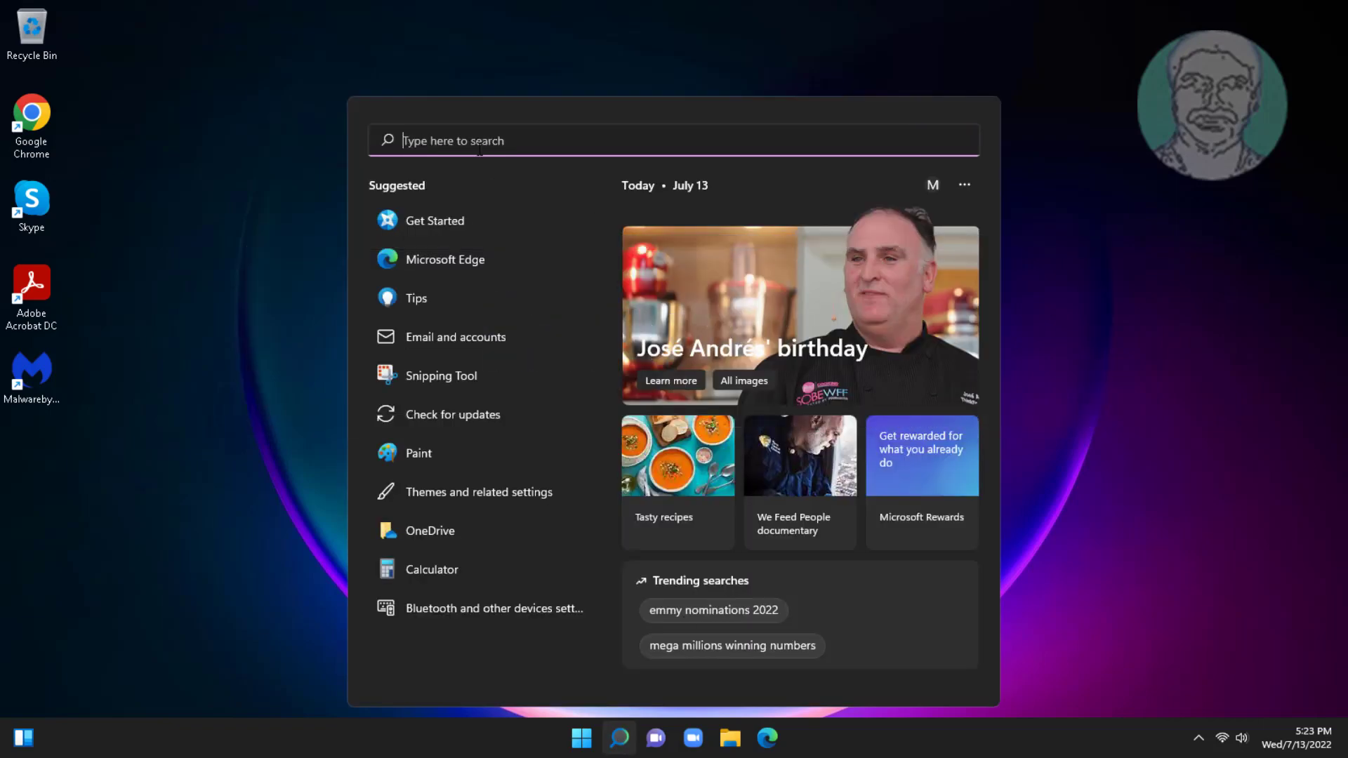
{"action": "type", "text": "ncpa"}
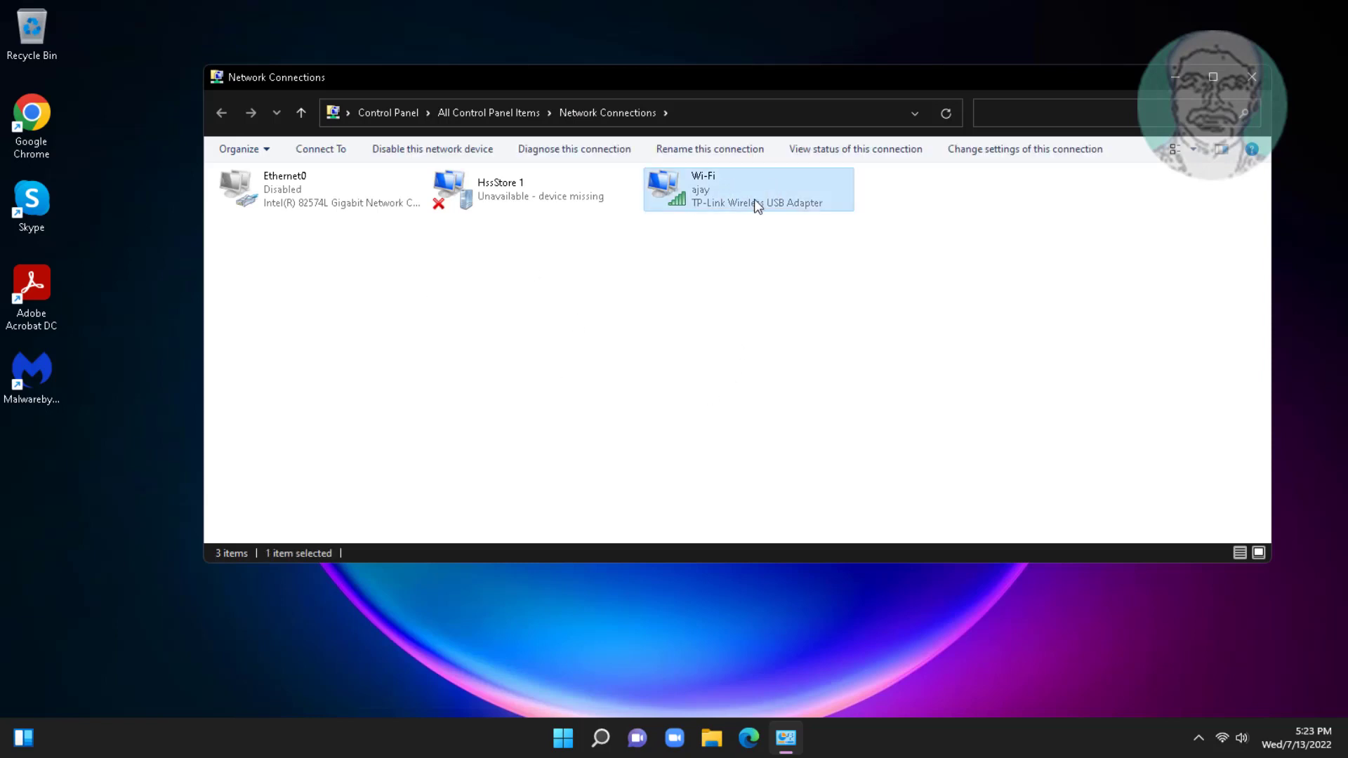
Step: Disable the Wi-Fi connection, re-enable it, then close Network Connections
{"action": "right_click", "coordinate": [753, 189]}
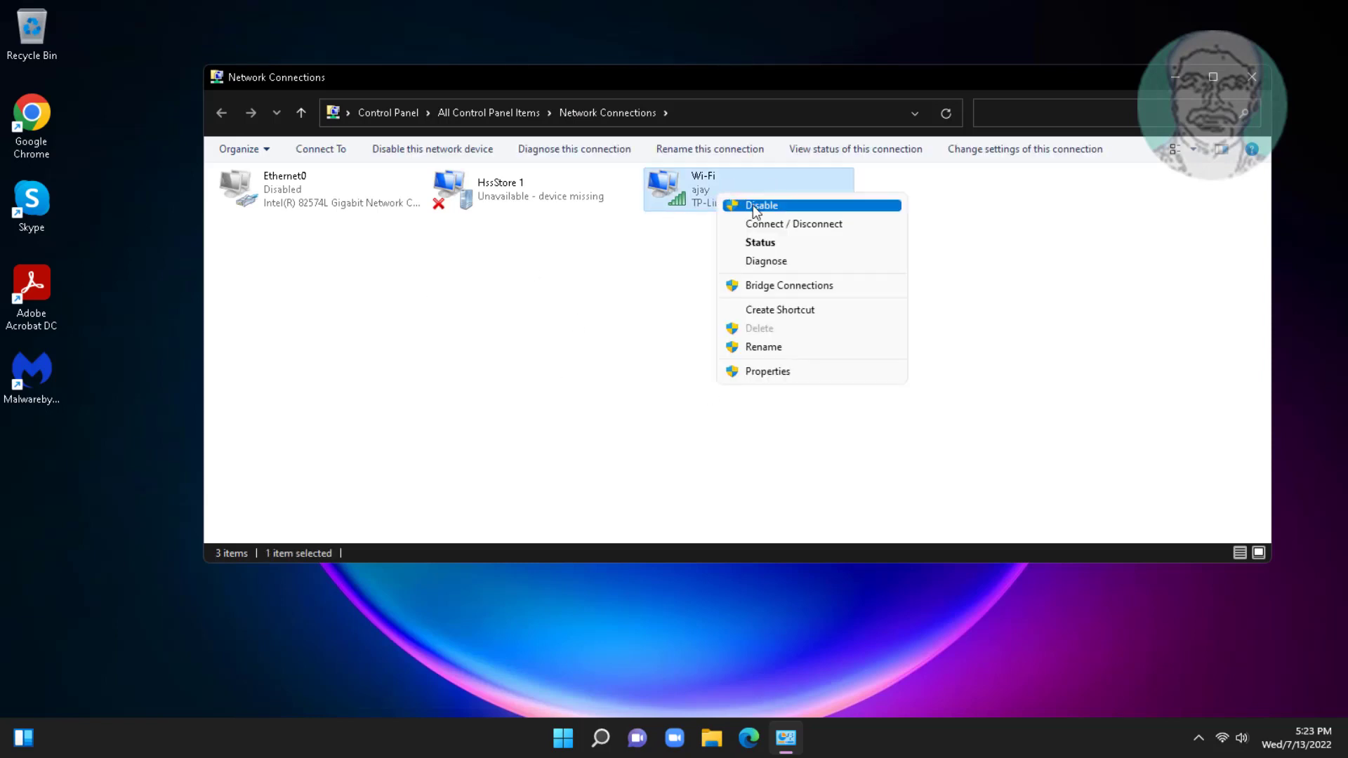
{"action": "left_click", "coordinate": [760, 205]}
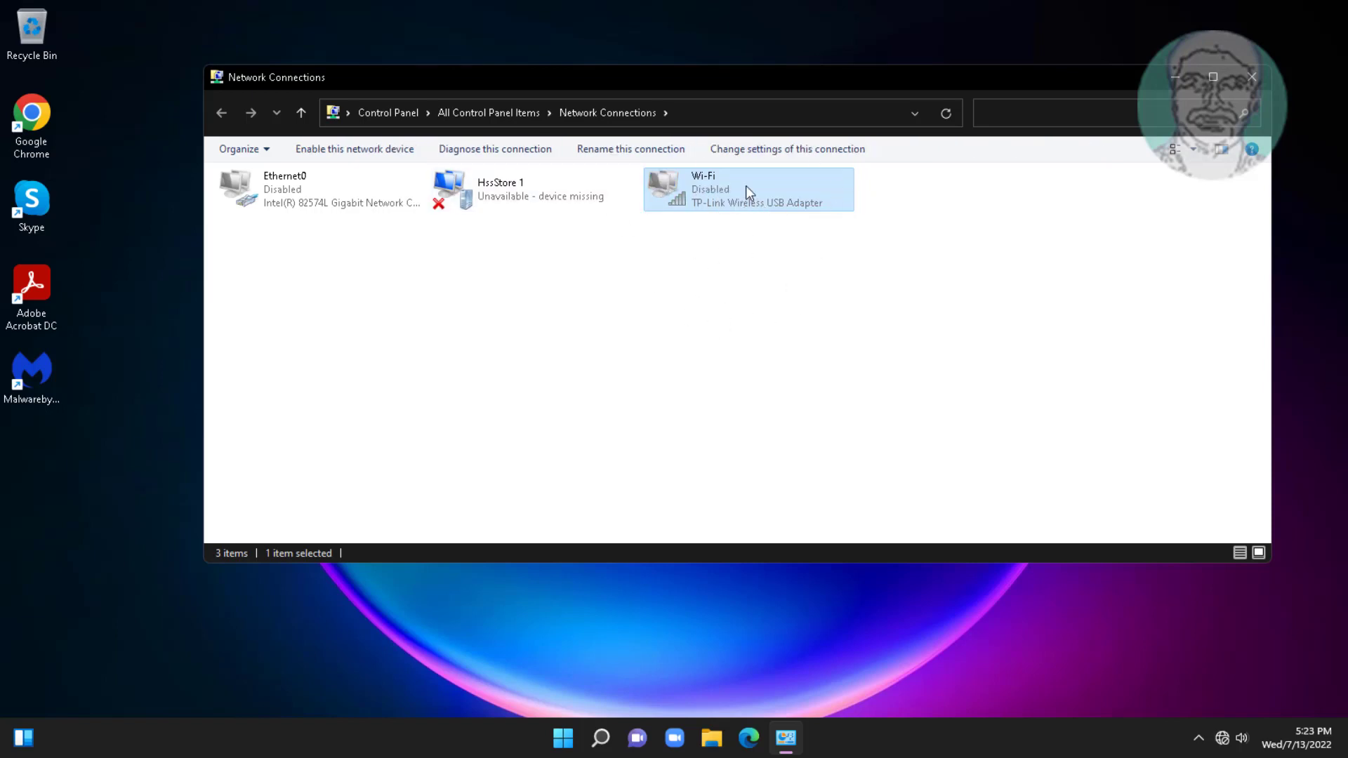
{"action": "right_click", "coordinate": [749, 189]}
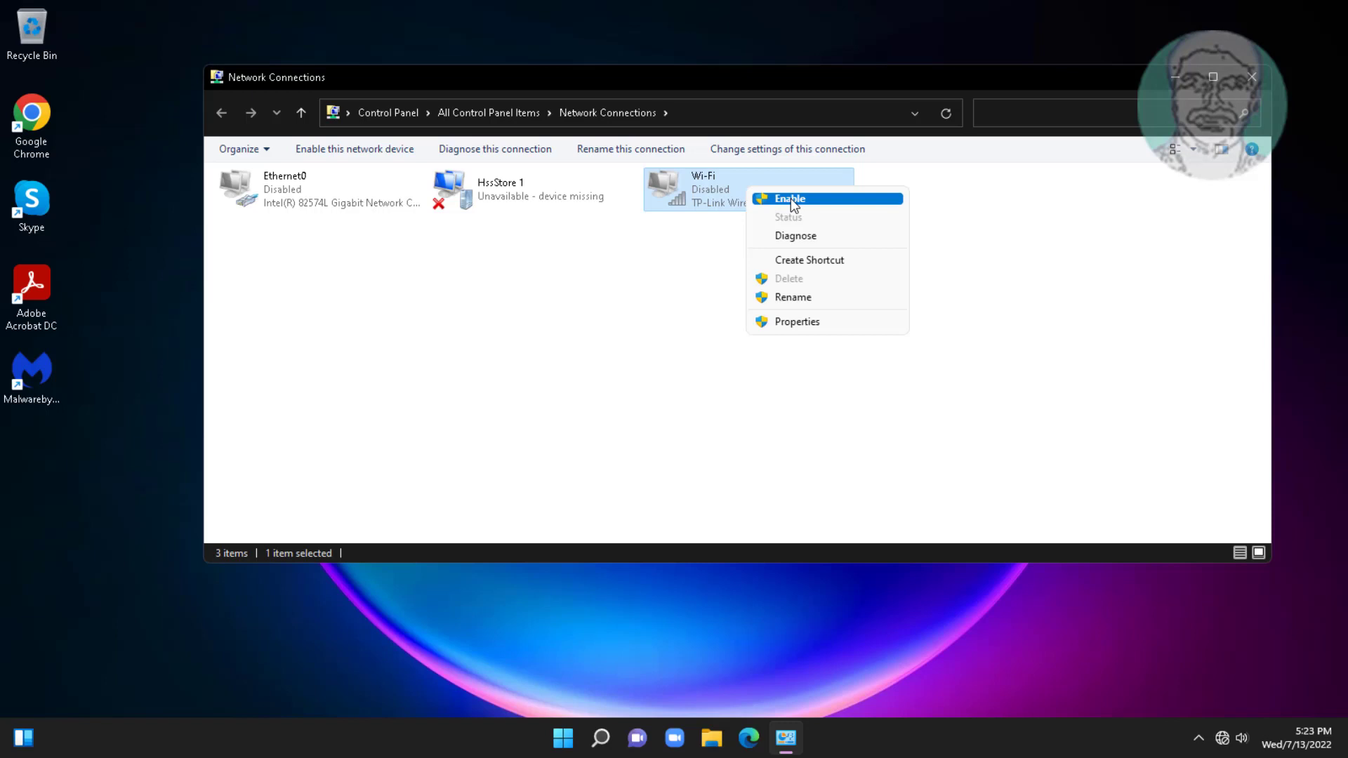
{"action": "left_click", "coordinate": [788, 198]}
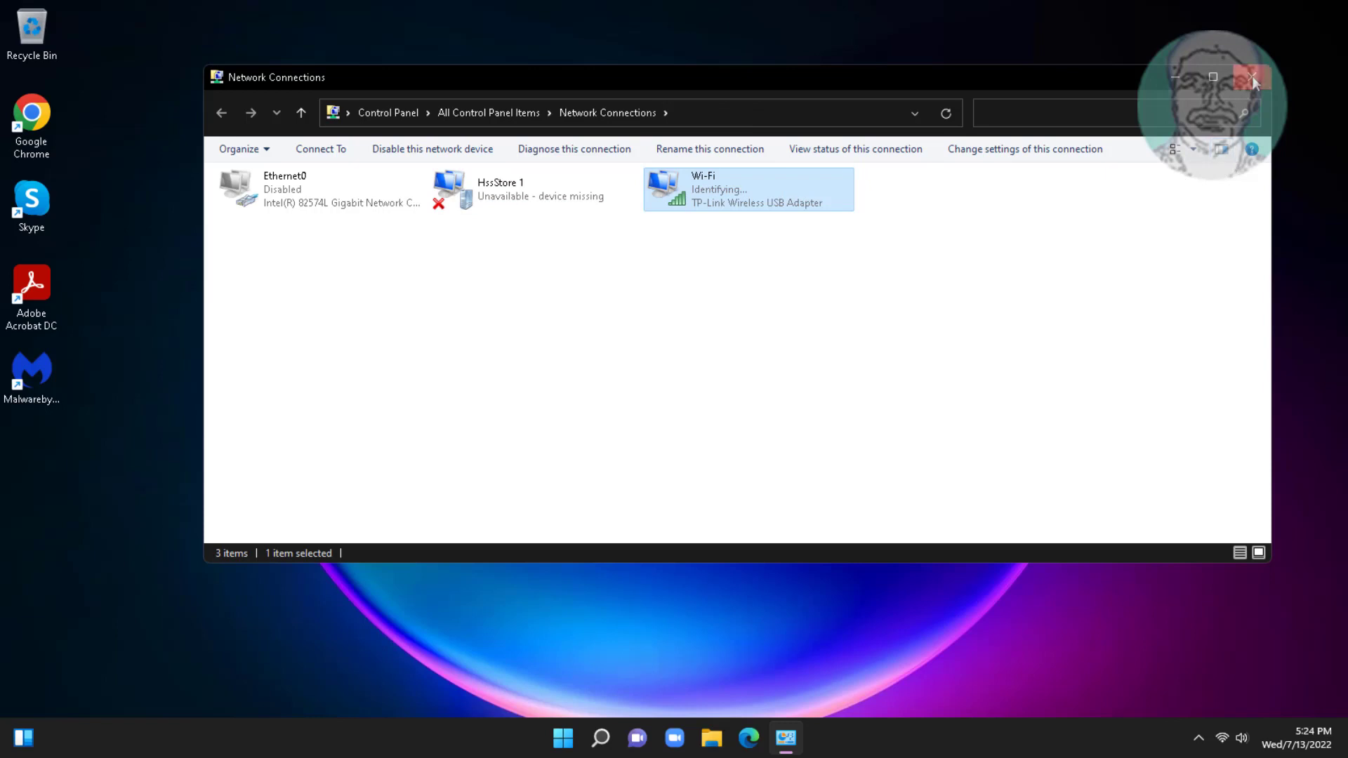
{"action": "left_click", "coordinate": [1252, 76]}
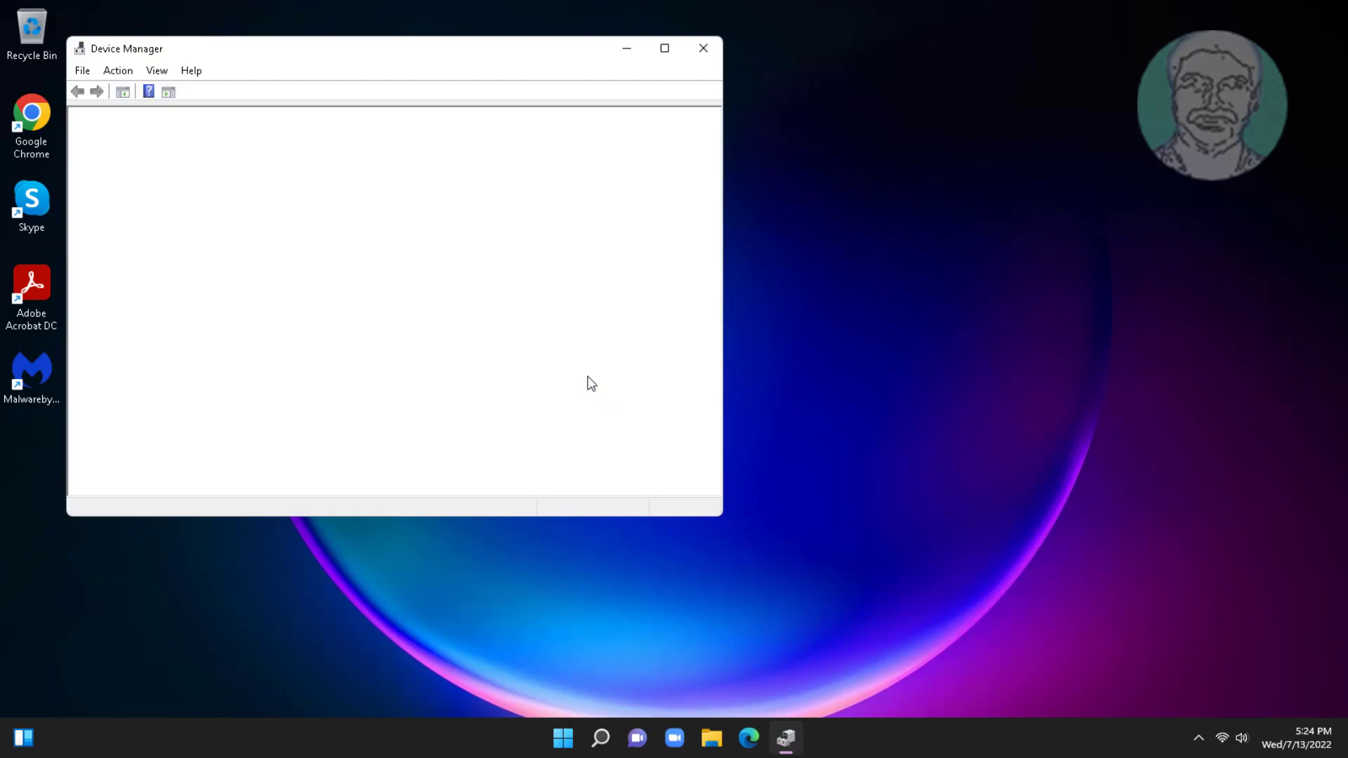
Step: Expand Network adapters to show the Intel and TP-Link Wireless USB adapters
{"action": "left_click", "coordinate": [159, 312]}
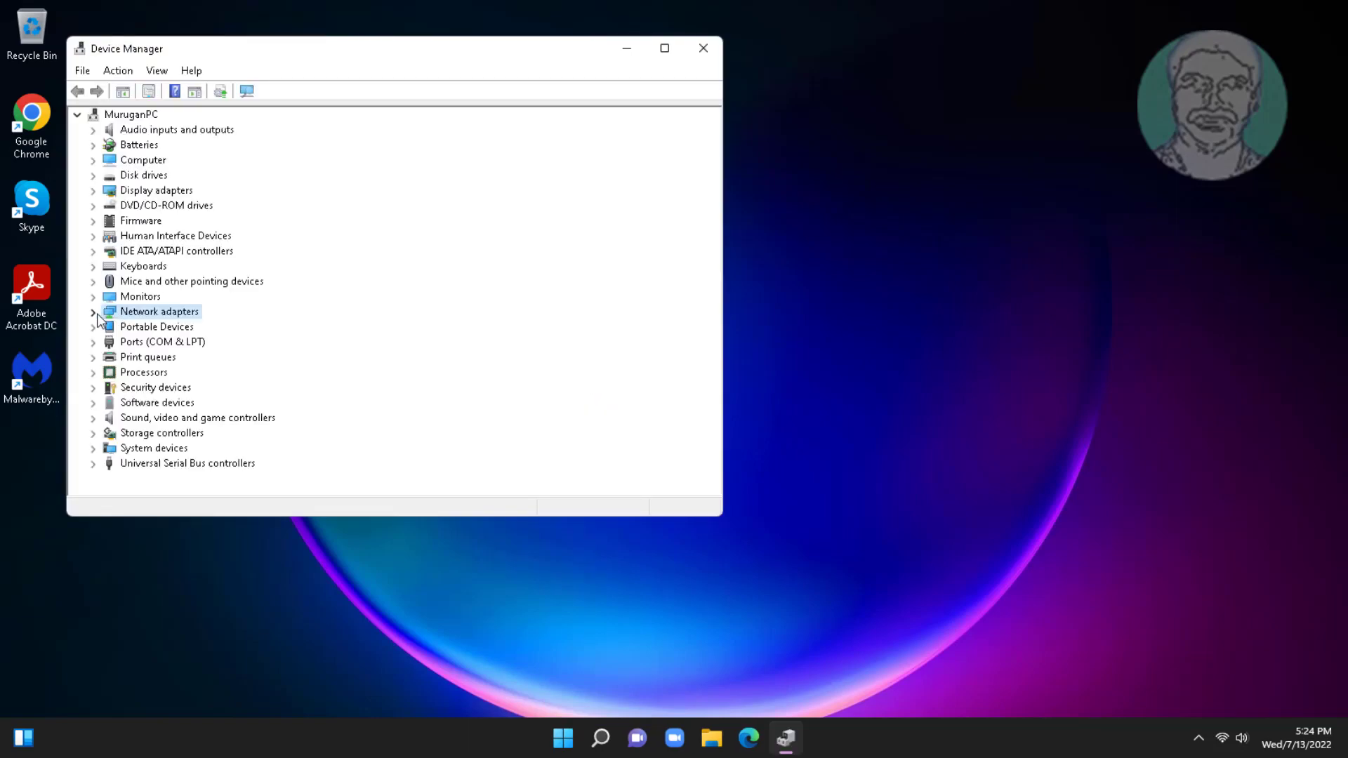
{"action": "left_click", "coordinate": [93, 311]}
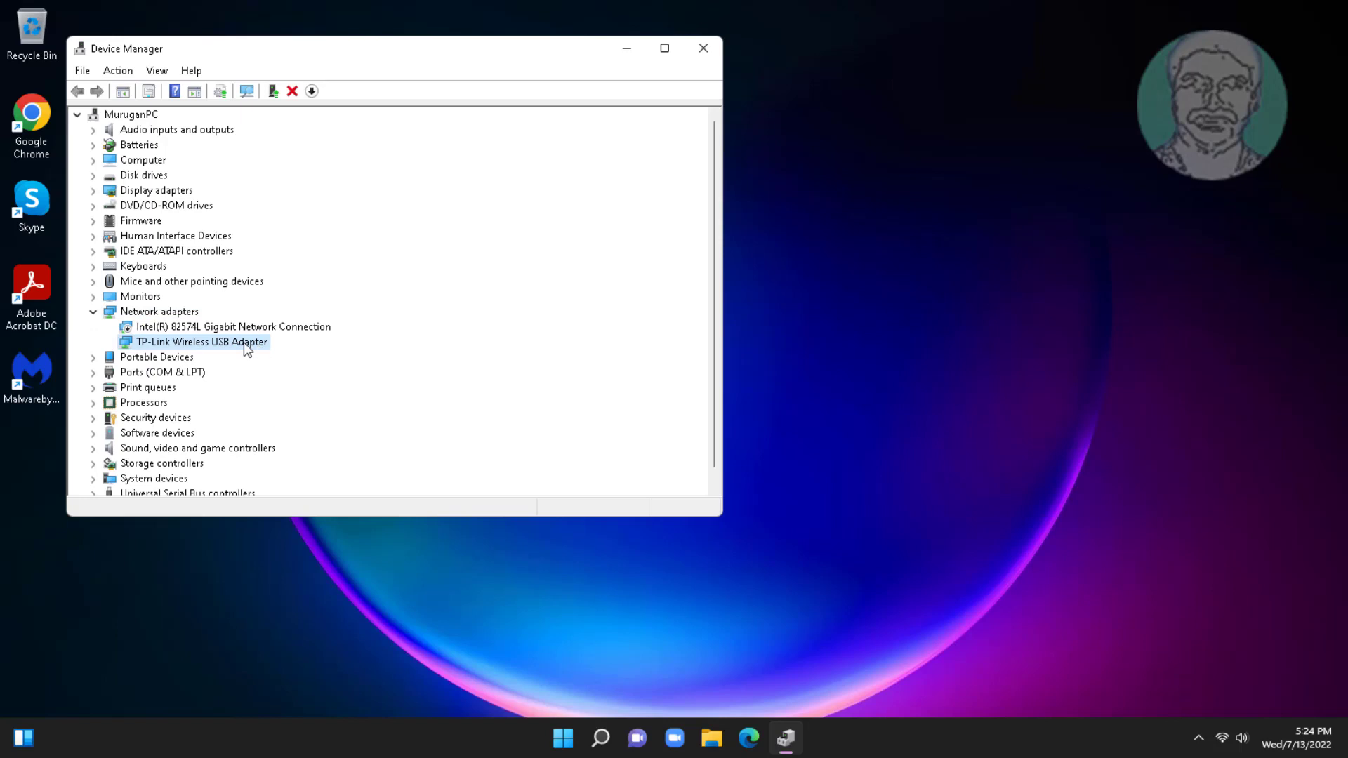
Step: In the TP-Link adapter's Power Management, uncheck 'Allow the computer to turn off this device to save power' and confirm
{"action": "double_click", "coordinate": [198, 342]}
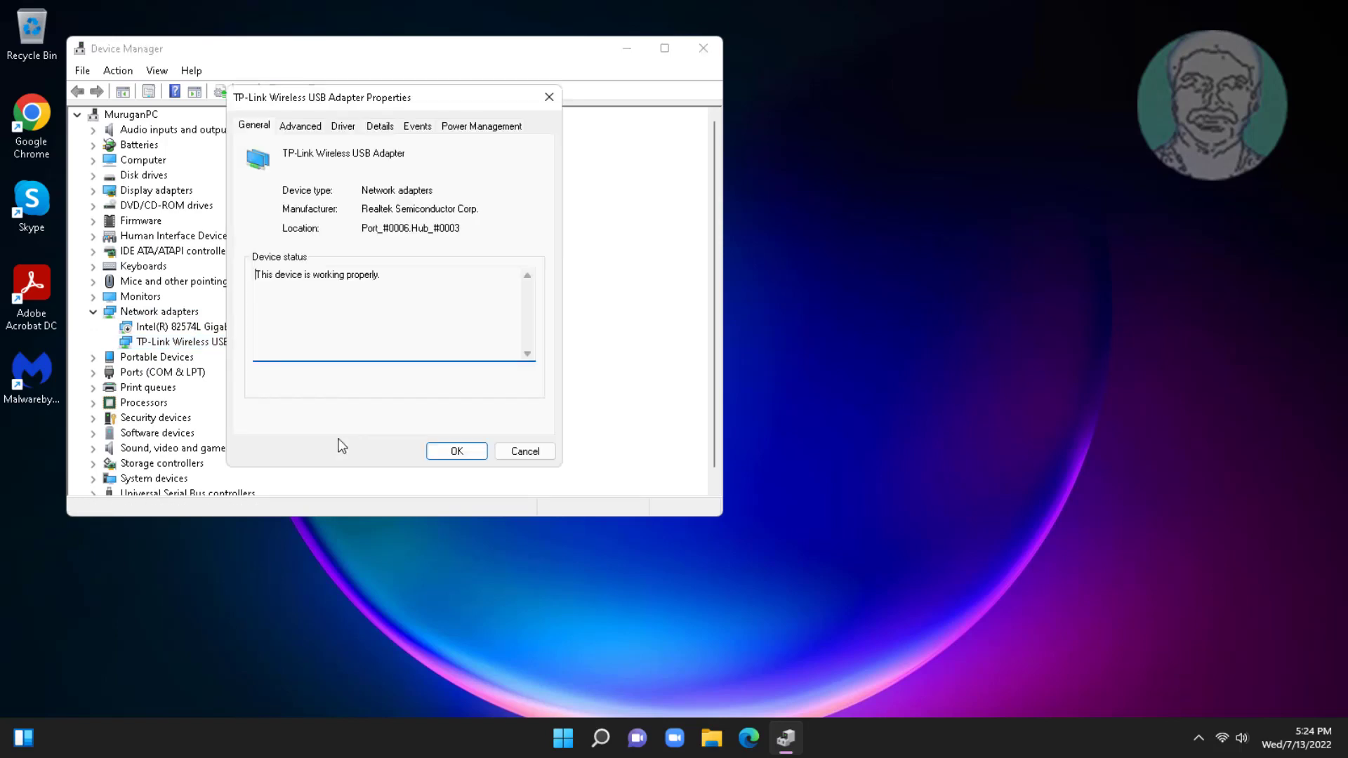
{"action": "left_click", "coordinate": [480, 125]}
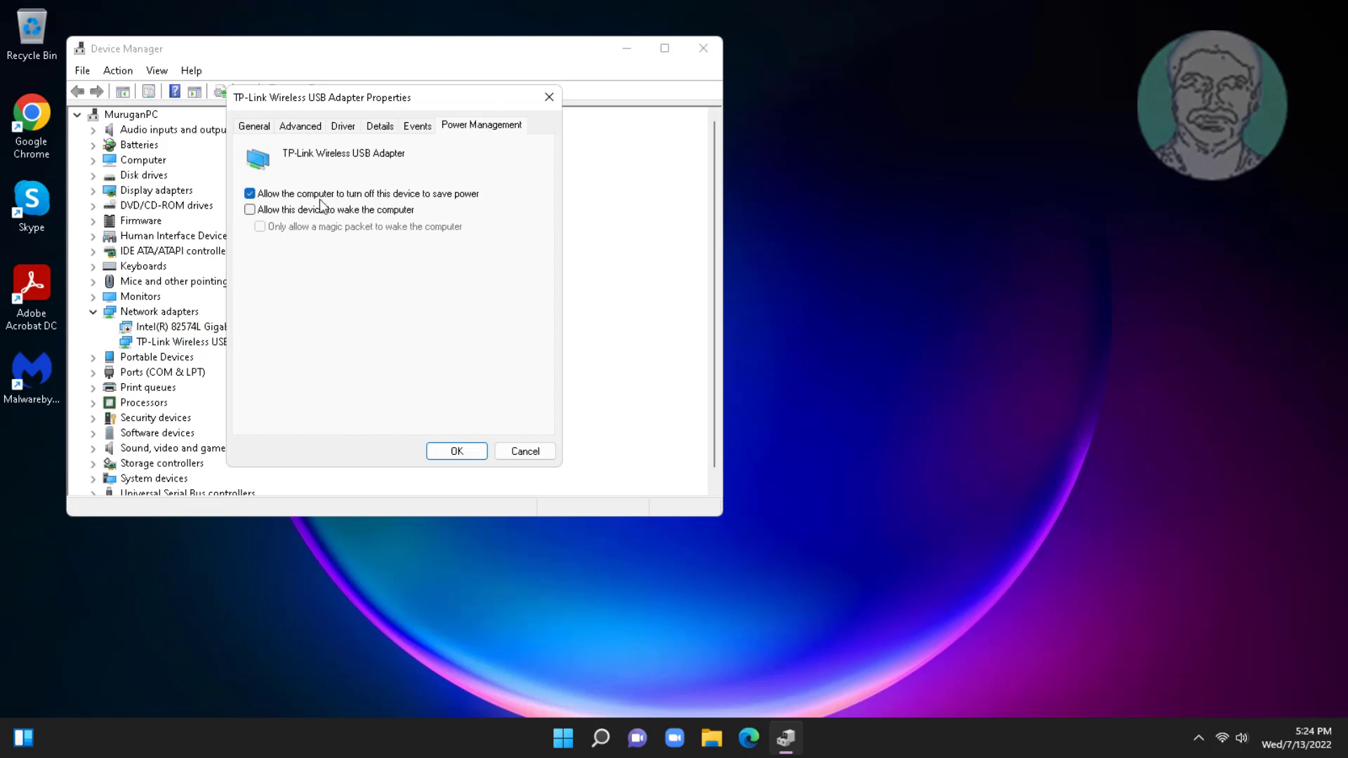
{"action": "left_click", "coordinate": [250, 194]}
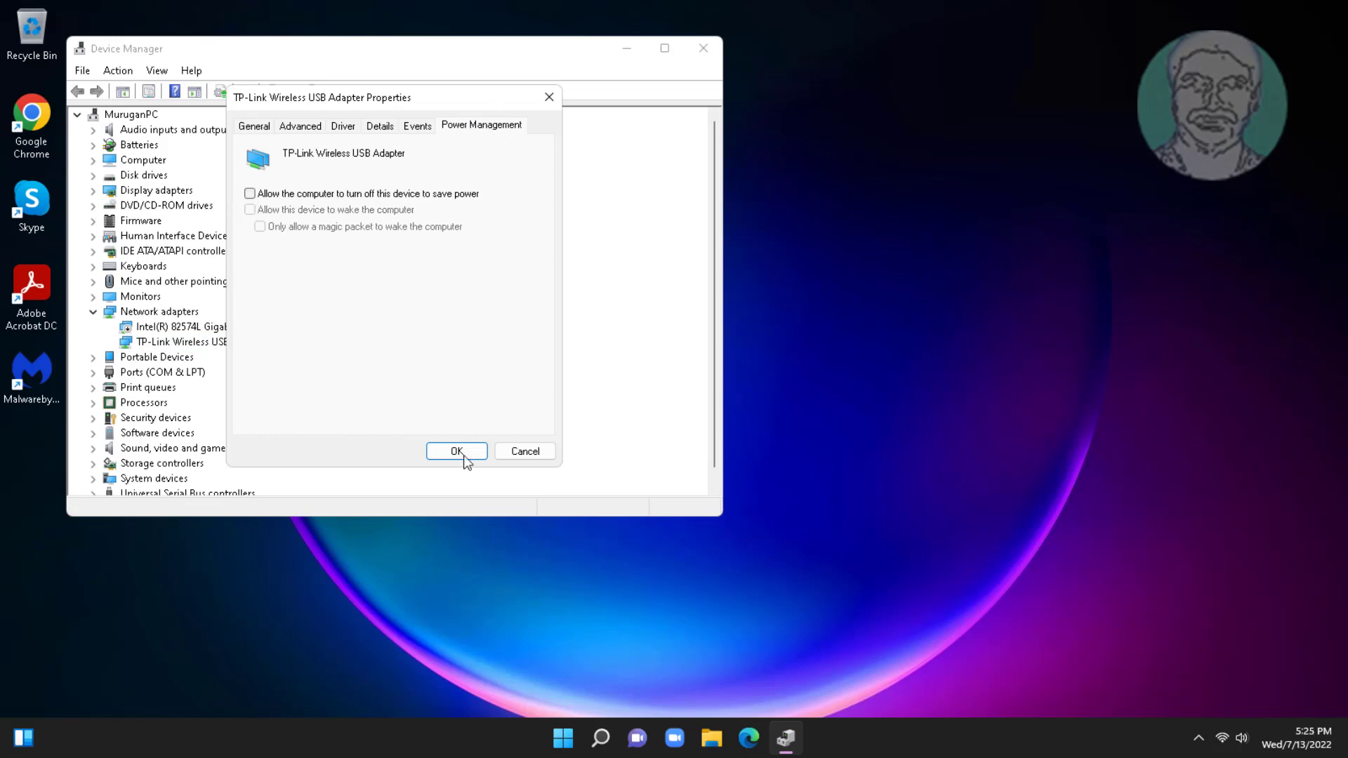
{"action": "left_click", "coordinate": [455, 451]}
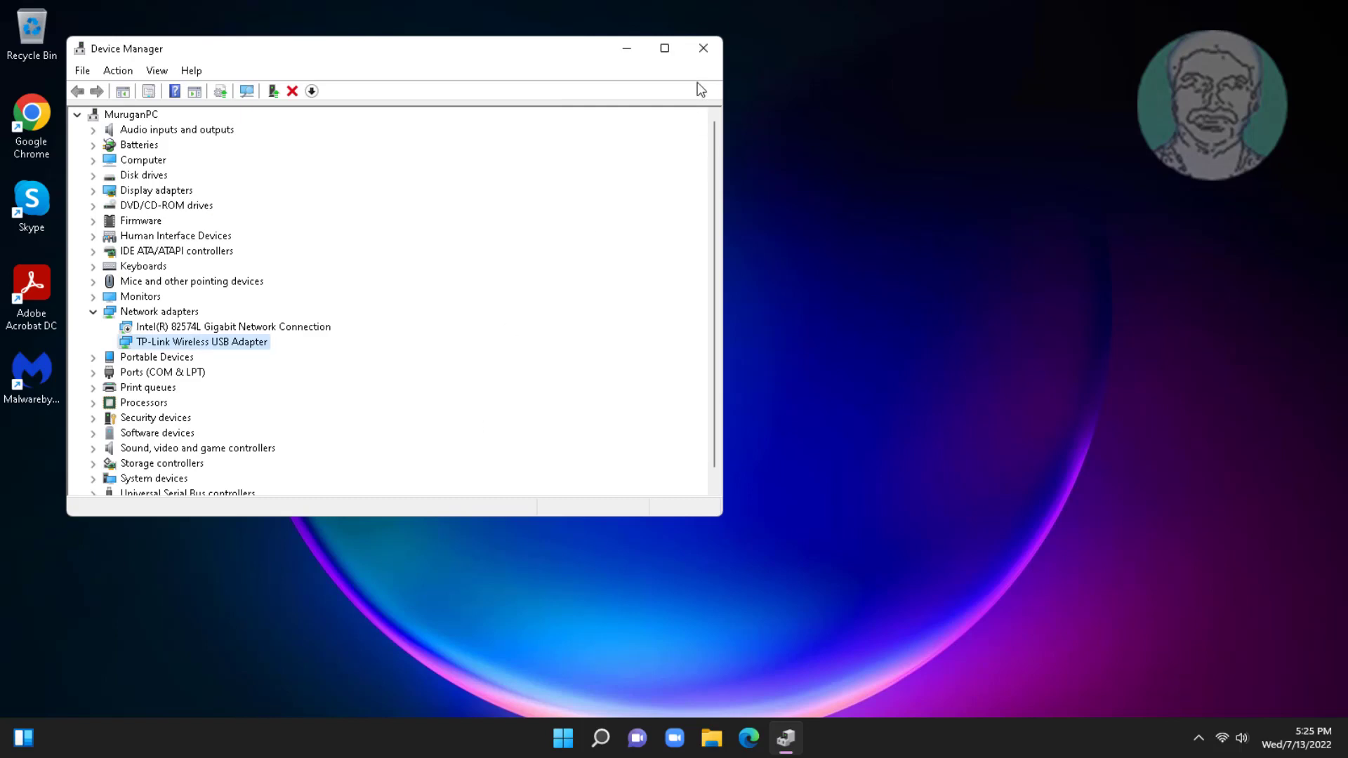
{"action": "mouse_move", "coordinate": [706, 71]}
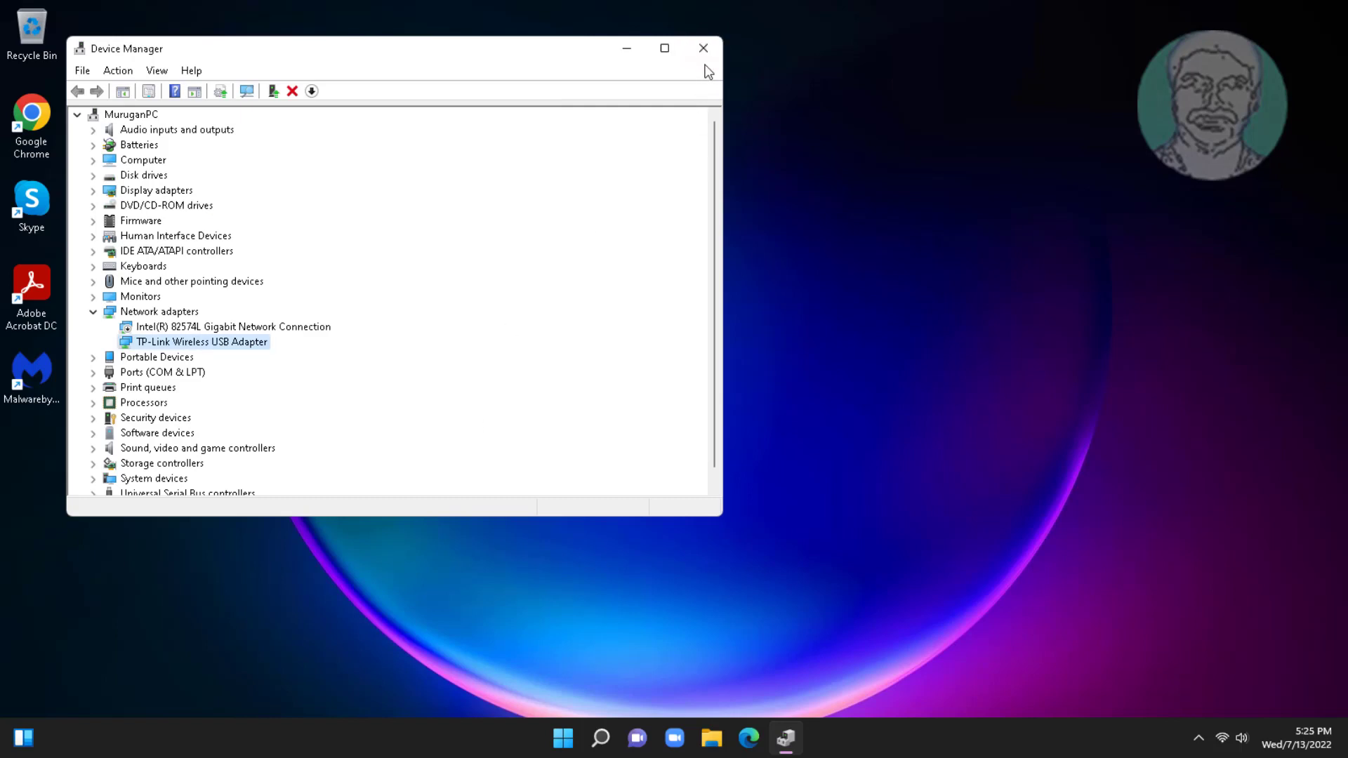
Step: Close Device Manager, leaving the desktop showing
{"action": "left_click", "coordinate": [702, 47]}
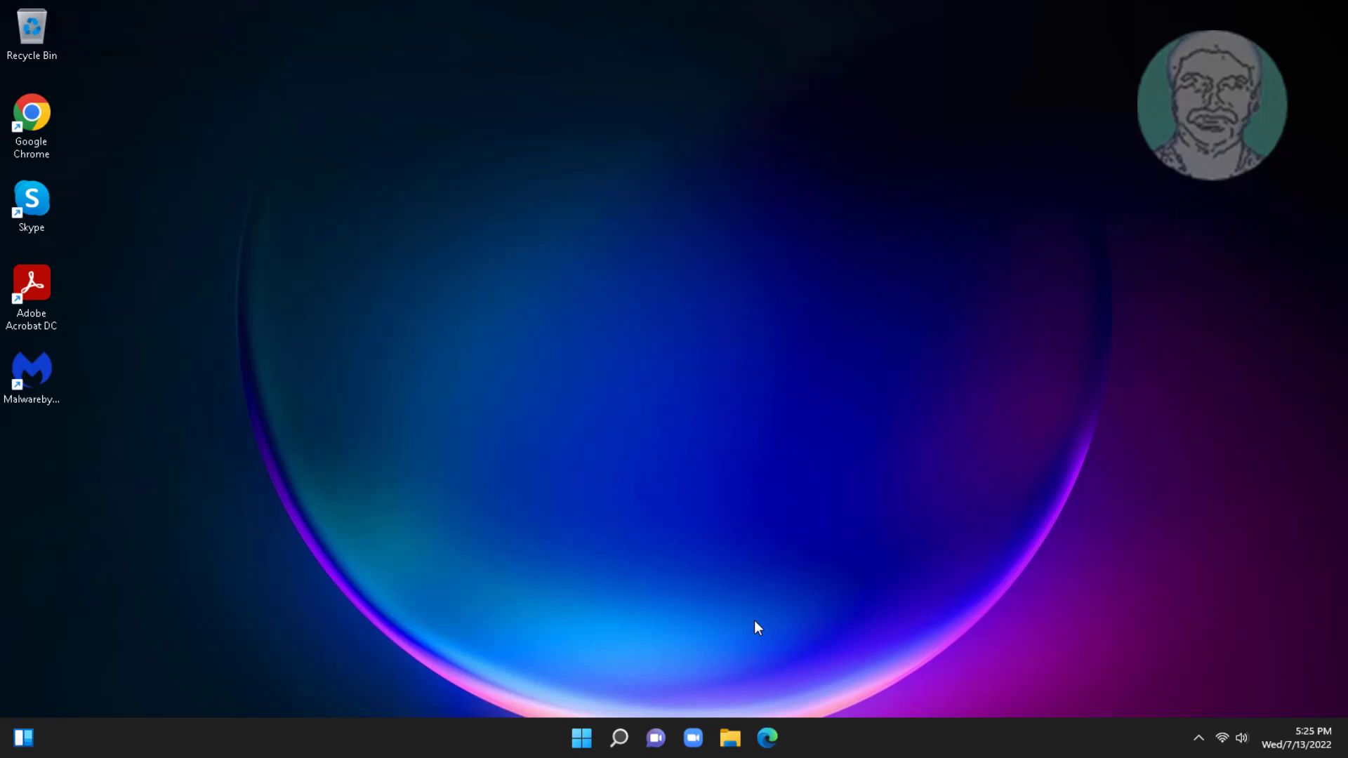